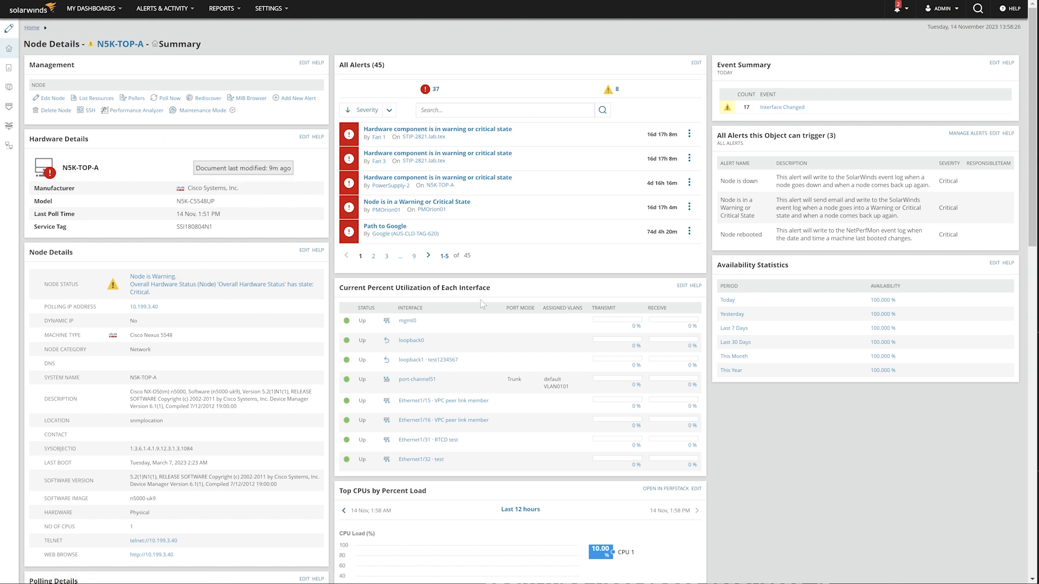
pyautogui.moveTo(504, 346)
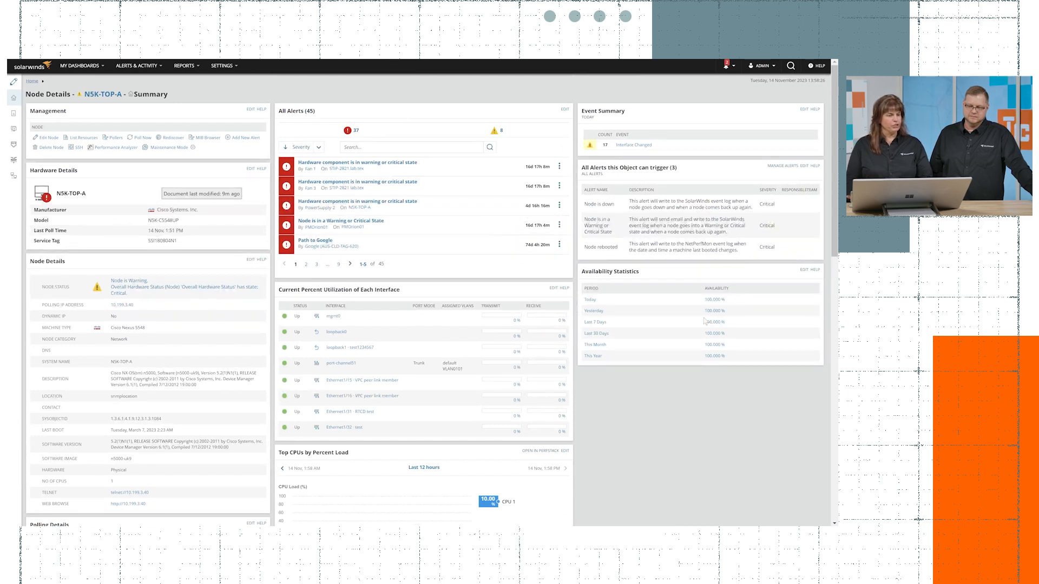
pyautogui.moveTo(347, 403)
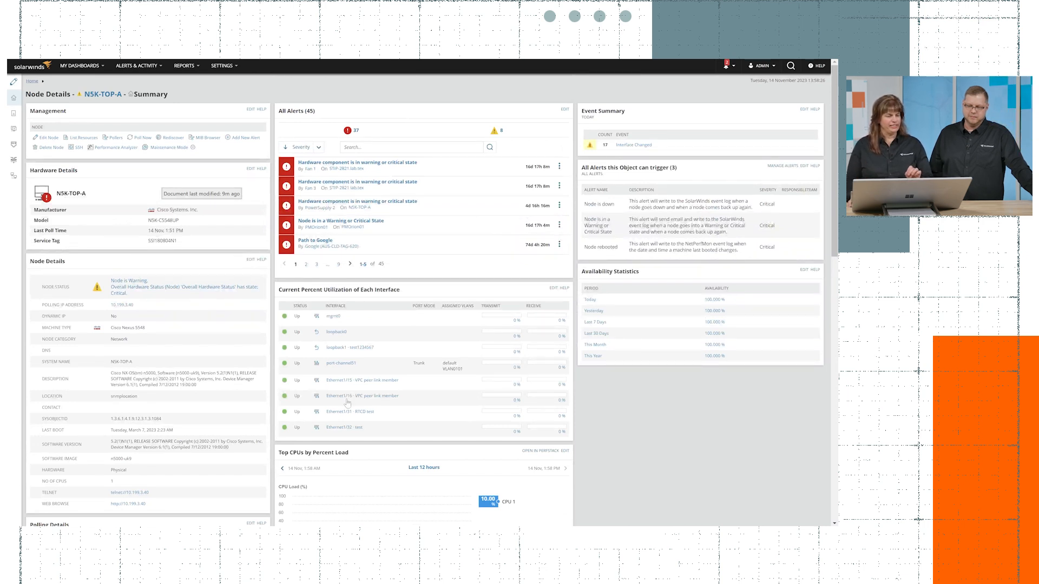
pyautogui.moveTo(463, 396)
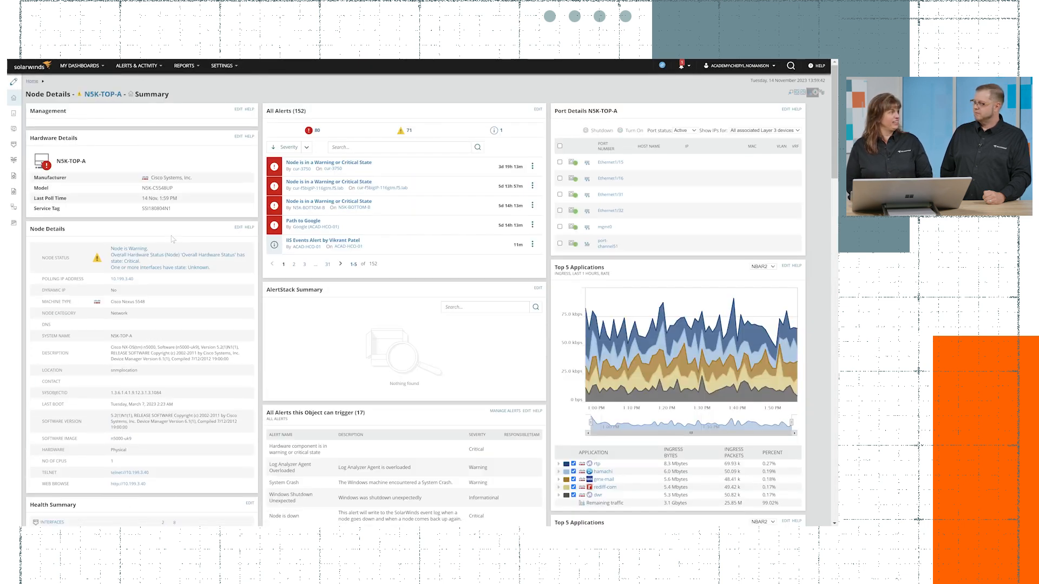
pyautogui.click(48, 111)
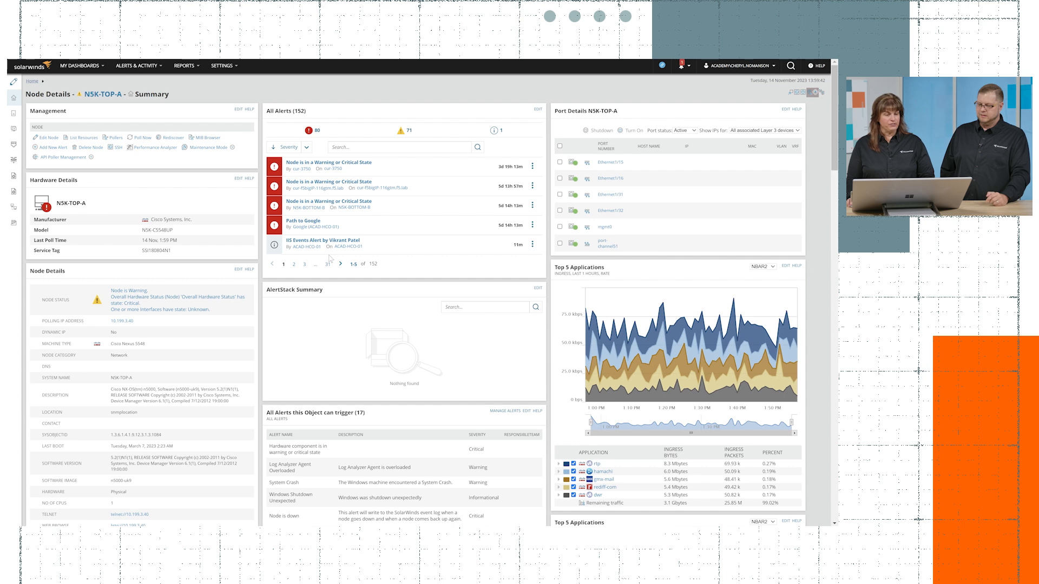
pyautogui.moveTo(652, 200)
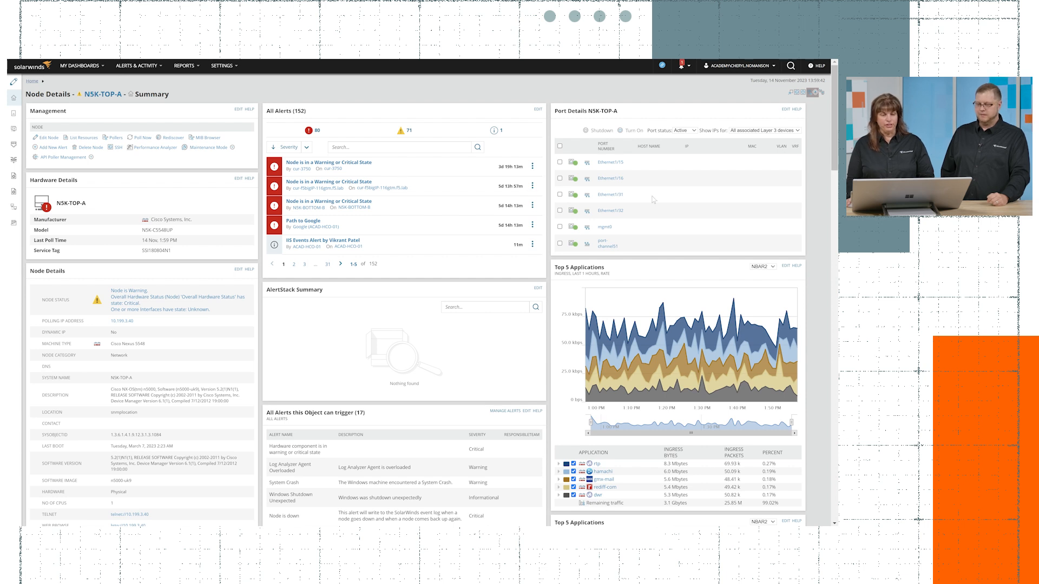
pyautogui.moveTo(640, 242)
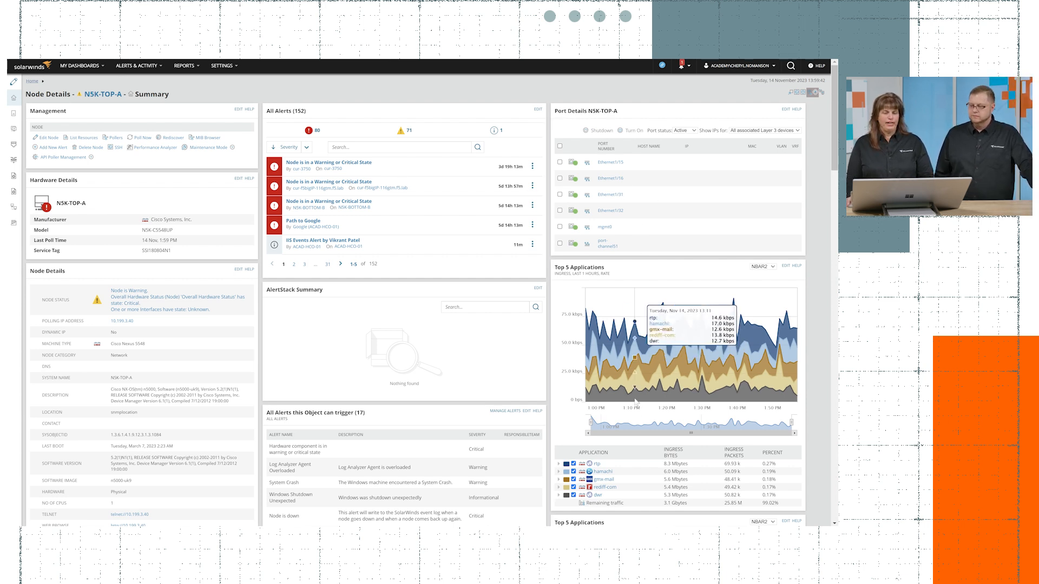
pyautogui.moveTo(680, 407)
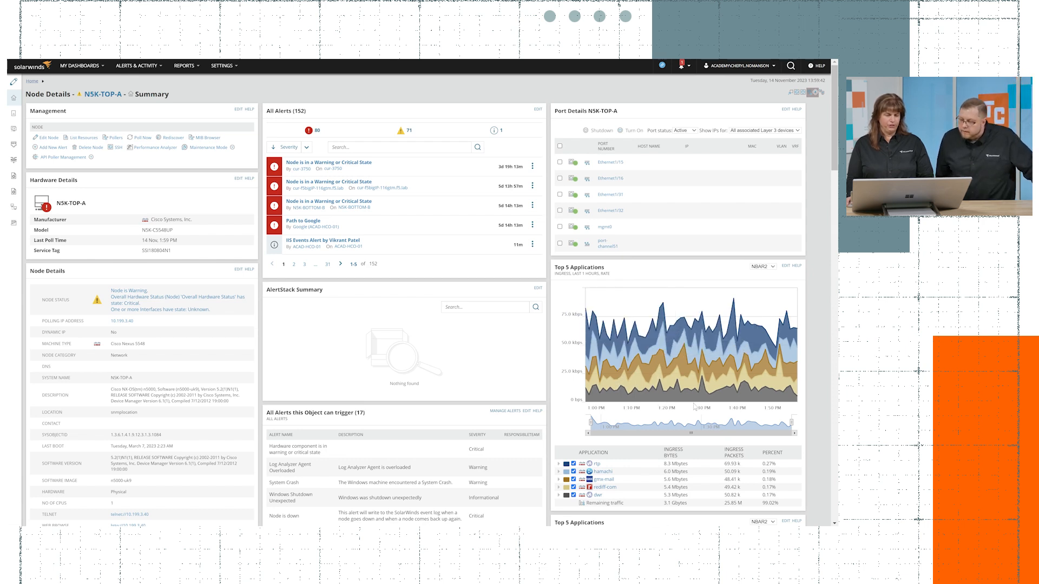
# Step: Scroll the NSK-TOP-A summary down to the second Top 5 Applications chart and interface utilization
pyautogui.scroll(-3)
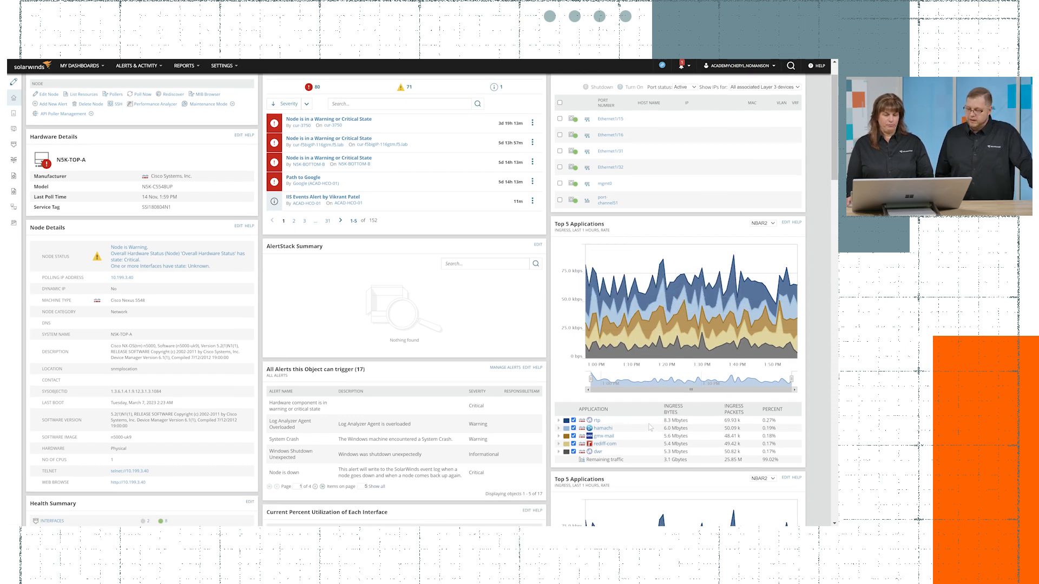
pyautogui.scroll(-3)
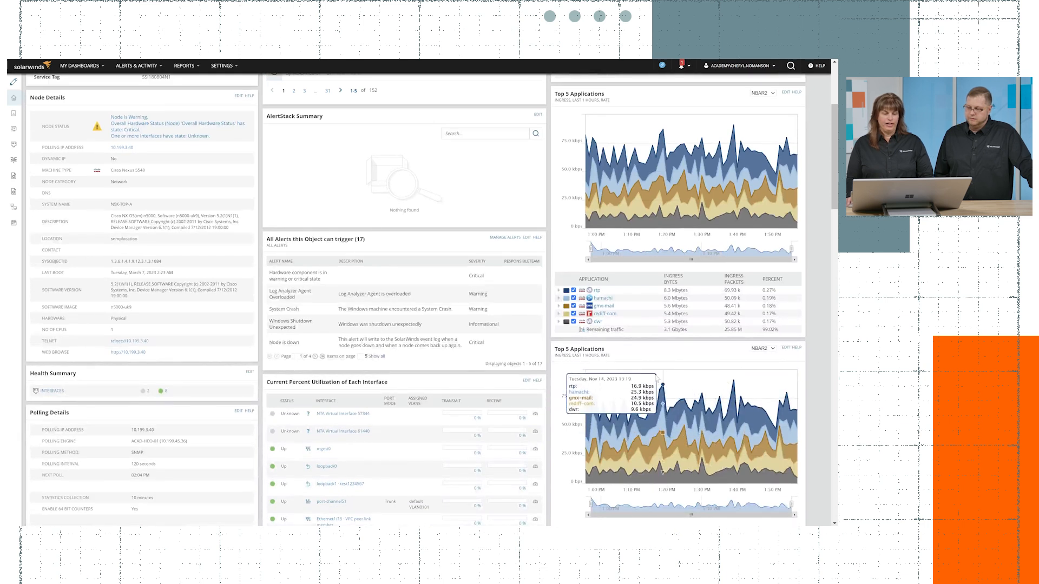
pyautogui.scroll(-3)
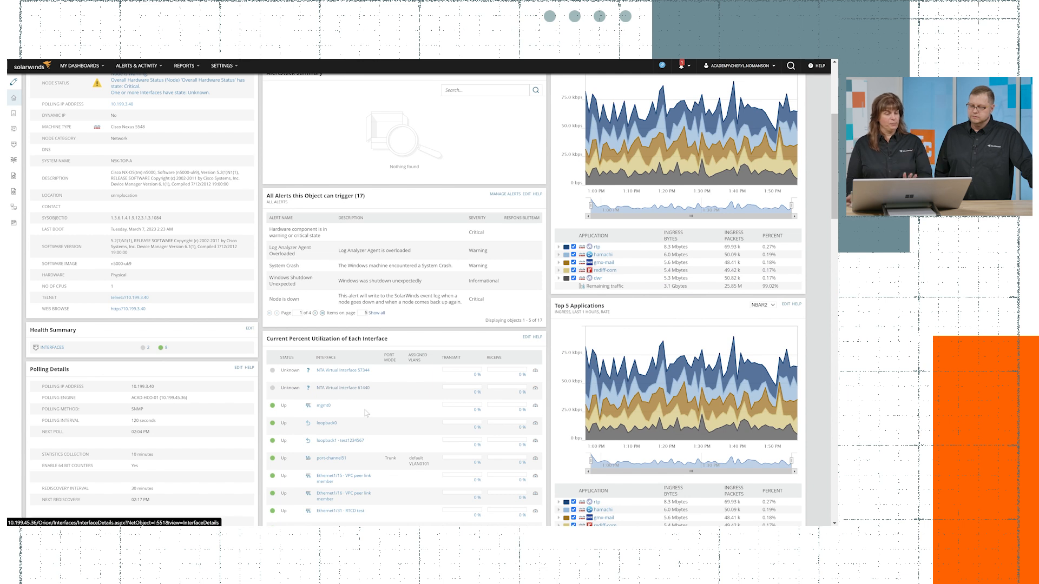
pyautogui.moveTo(741, 421)
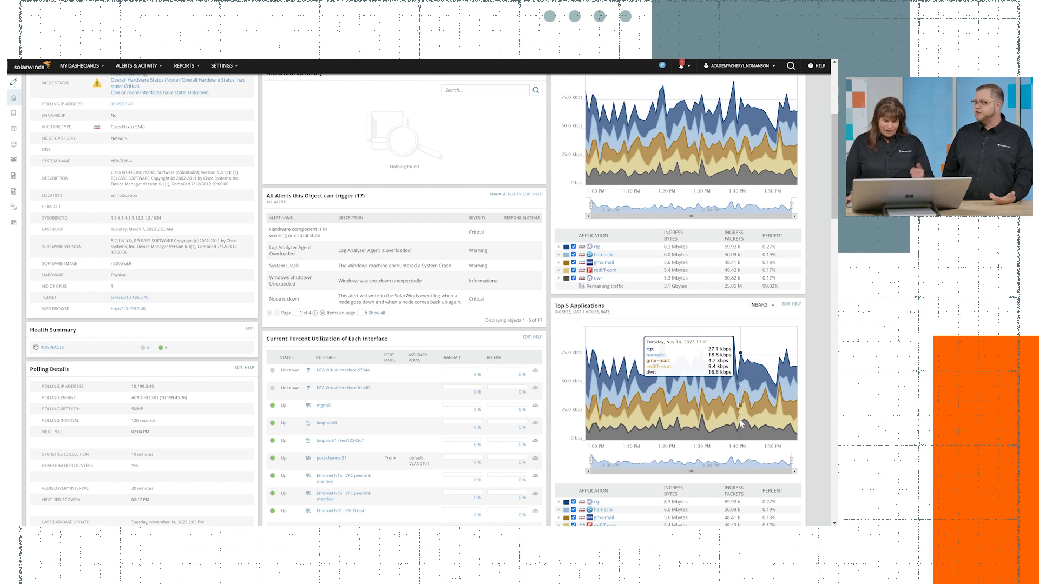
pyautogui.moveTo(746, 427)
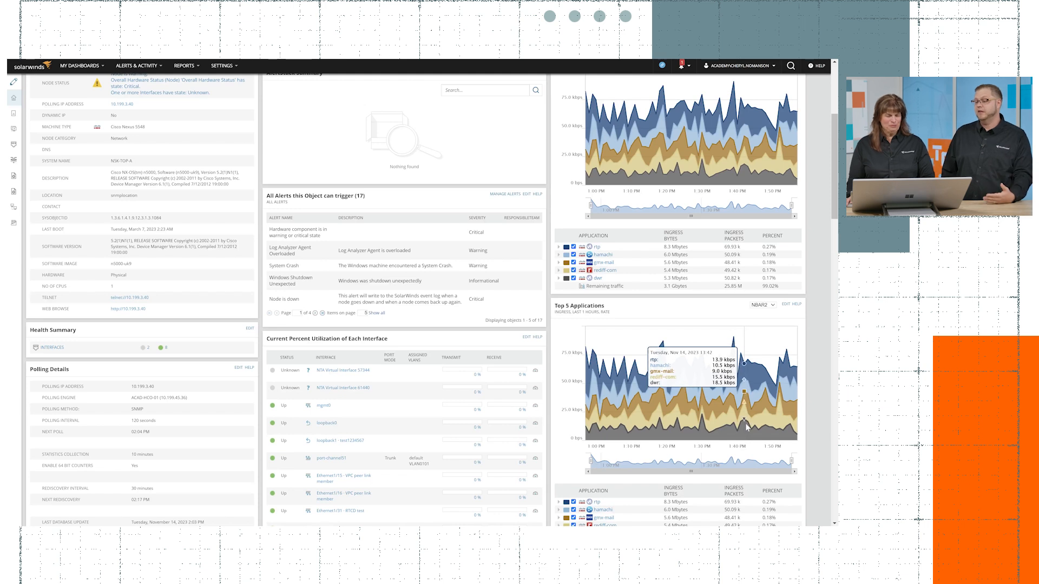